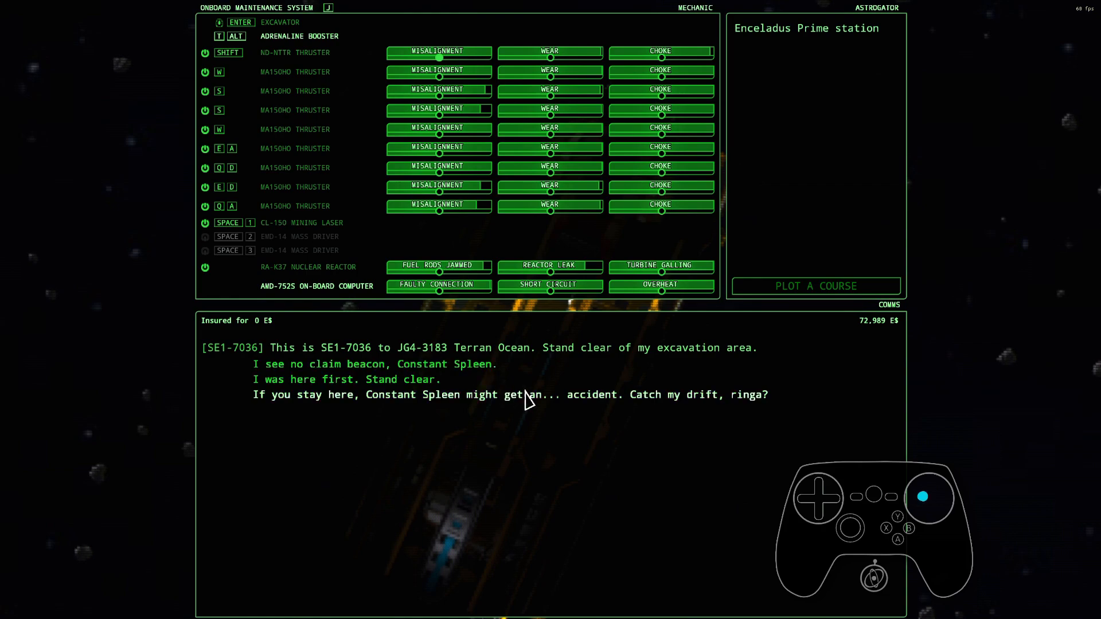
pyautogui.moveTo(747, 412)
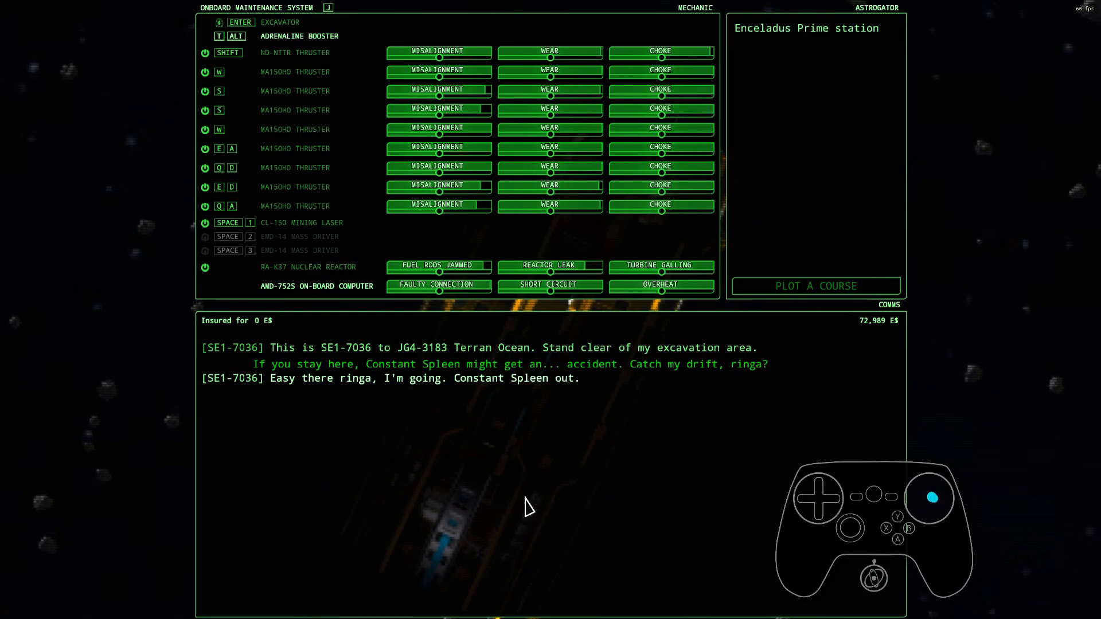
pyautogui.moveTo(468, 390)
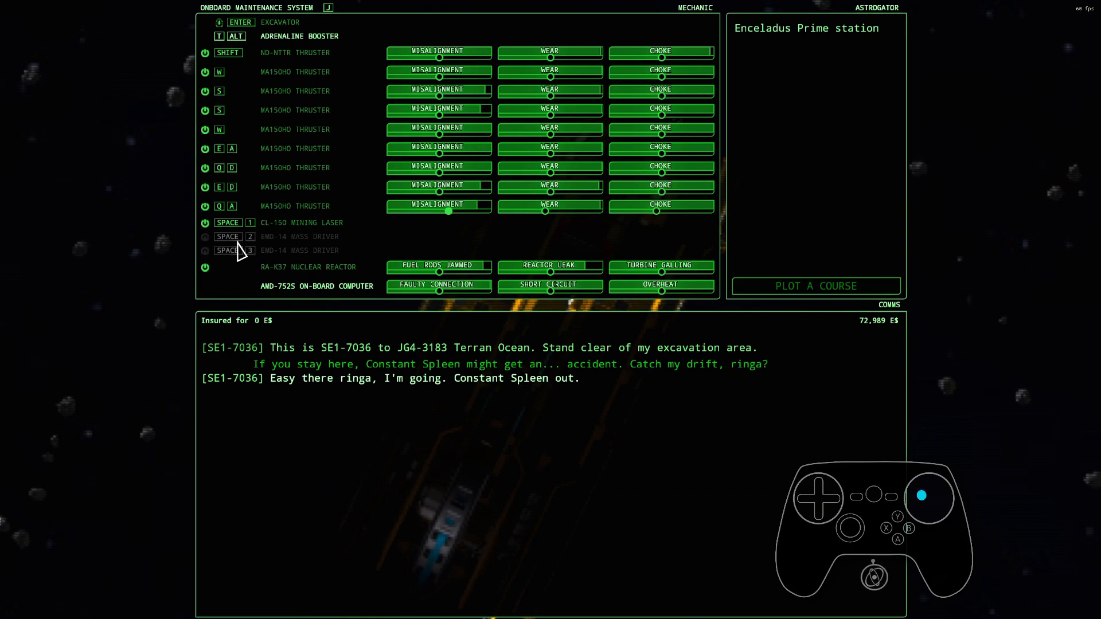
pyautogui.moveTo(211, 245)
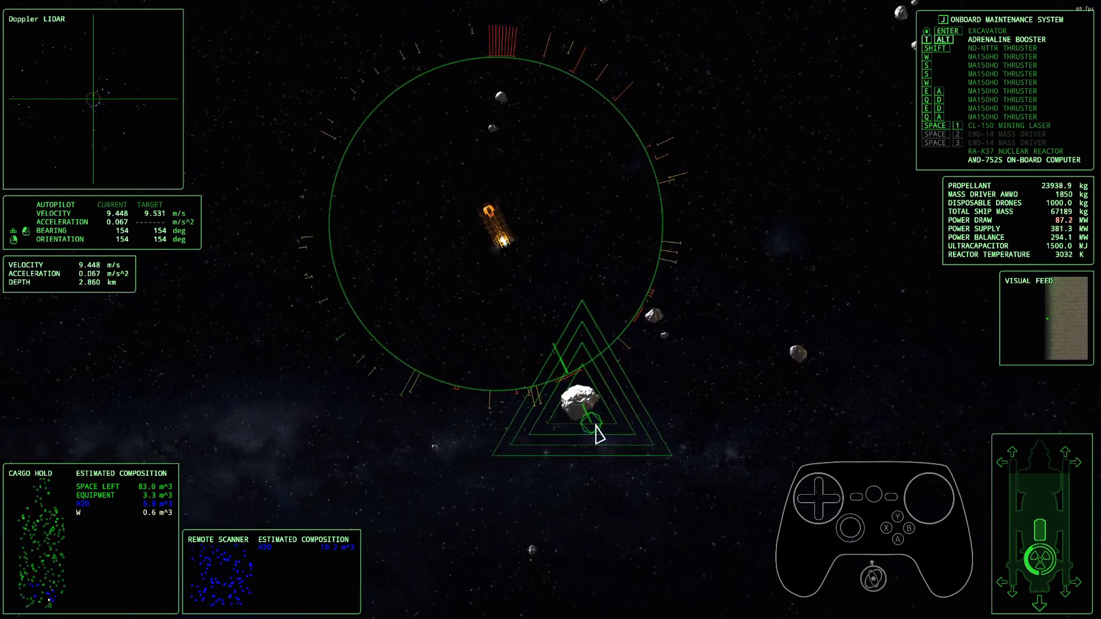
# Fire the mining laser at the nearby asteroid to break it into ore fragments
pyautogui.press('space')
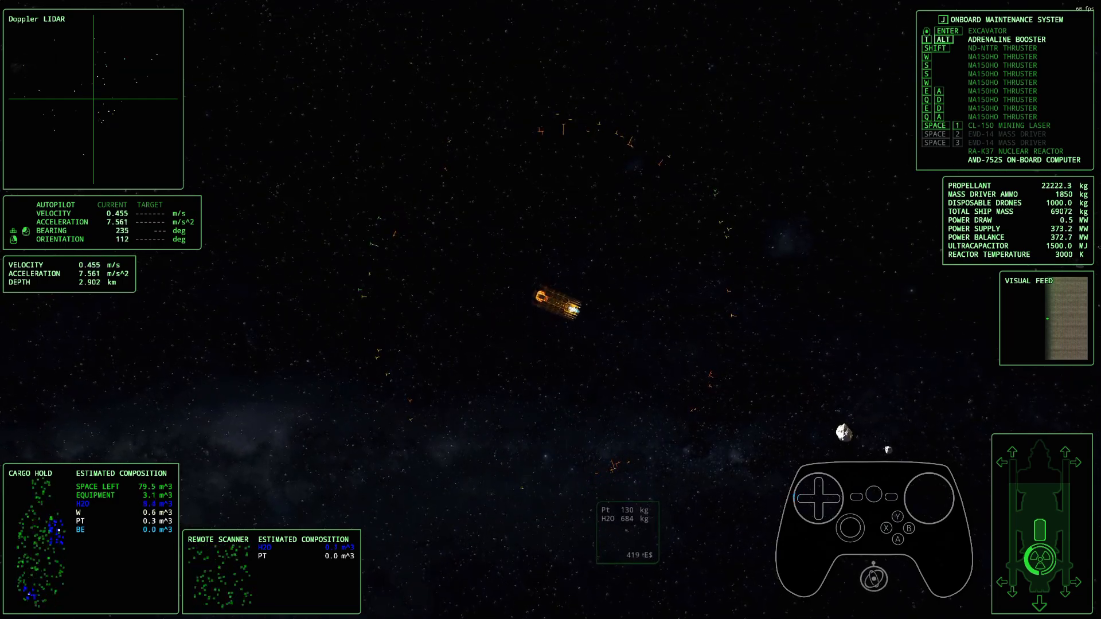
pyautogui.press('shift')
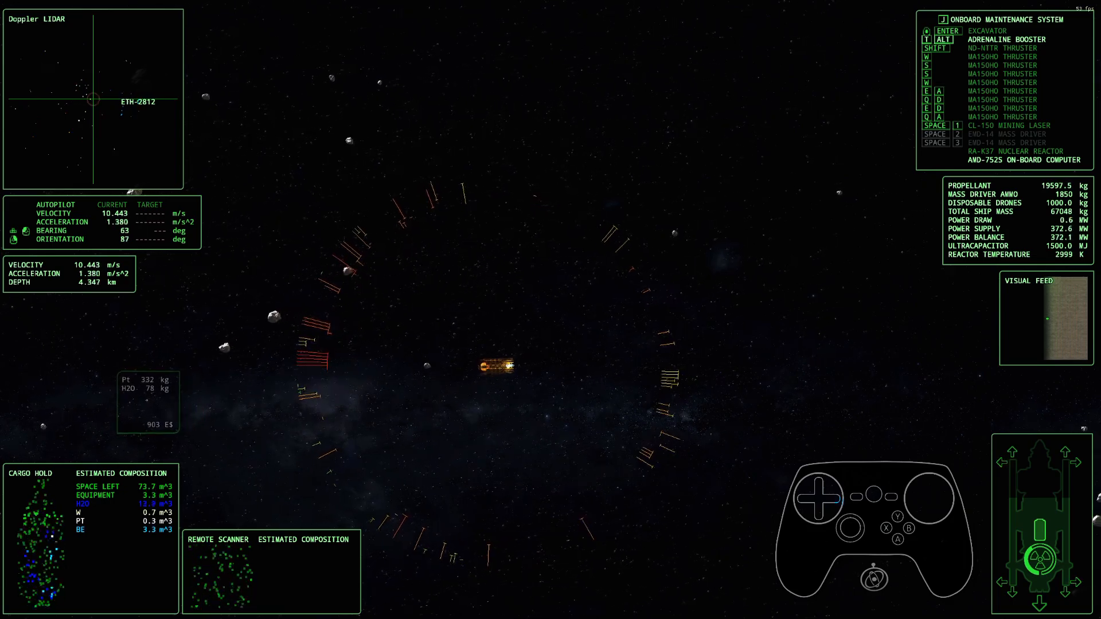
# Thrust deeper through the ring toward further ore fragments
pyautogui.press('shift')
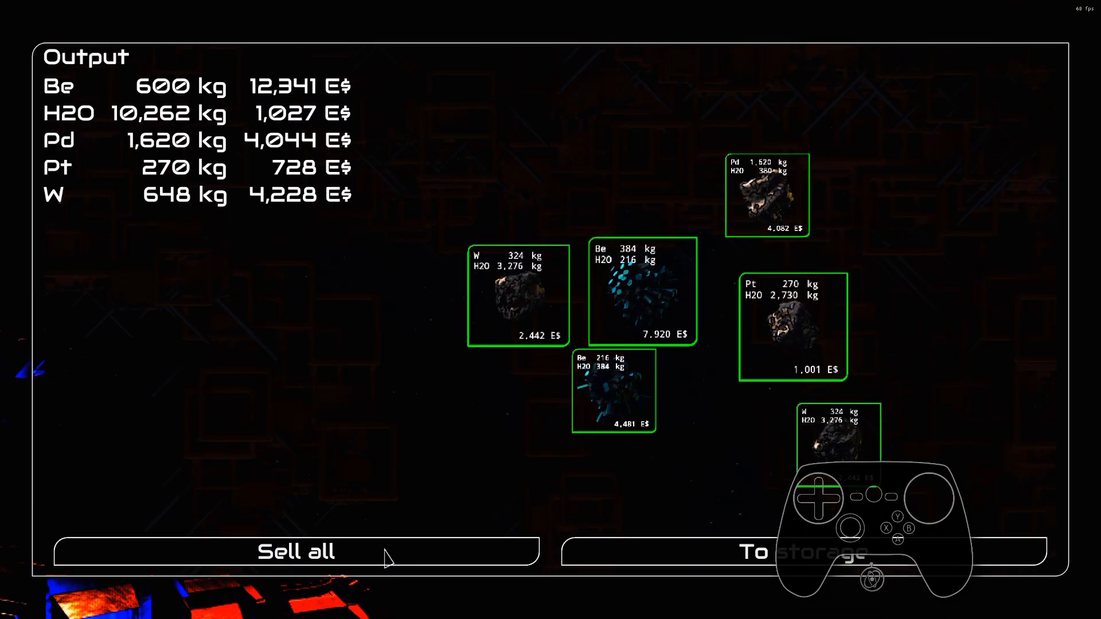
# Sell all mined minerals at once, lifting the balance to 95,359 E$
pyautogui.click(294, 552)
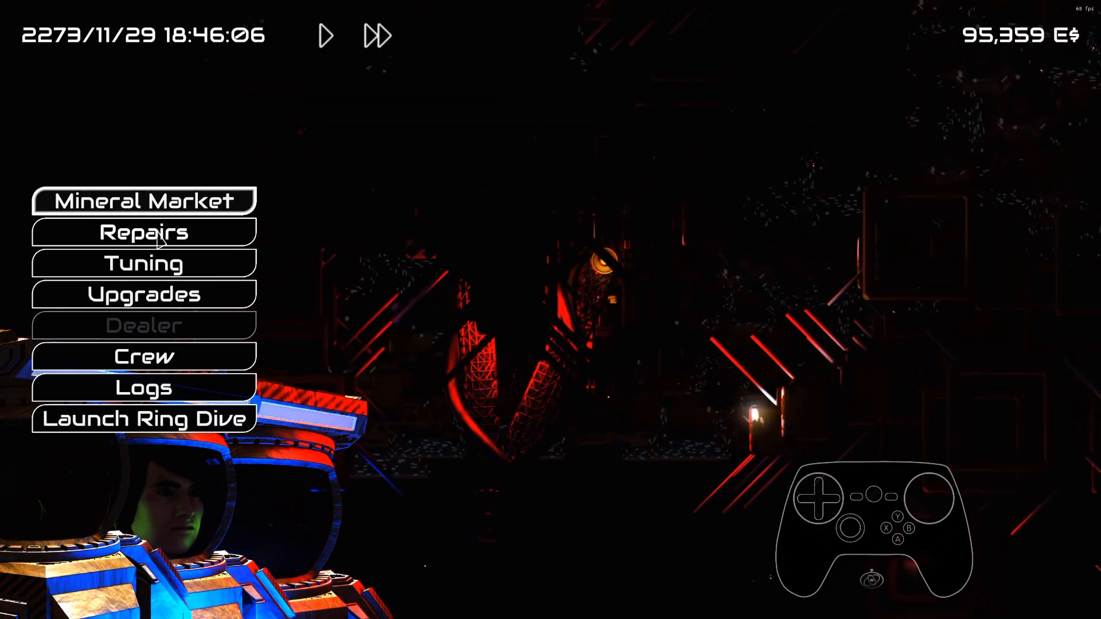
# Bring up the Repairs list showing damage and replacement costs for ship parts
pyautogui.click(143, 231)
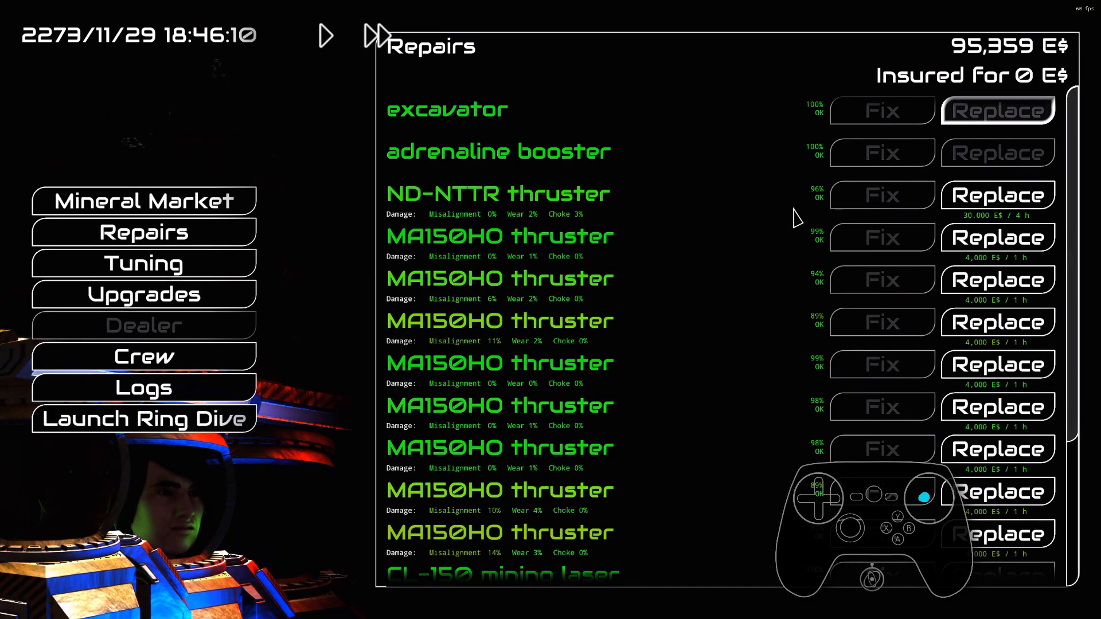
pyautogui.moveTo(870, 358)
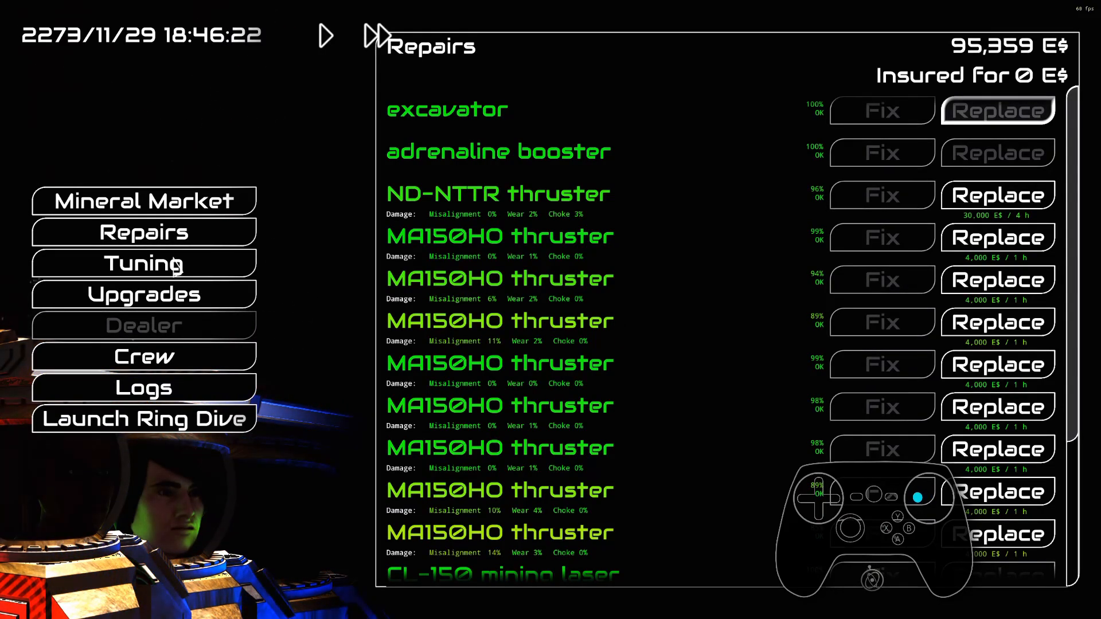
# Bring up the Tuning sliders for thruster thrust and reactor target temperature
pyautogui.click(143, 263)
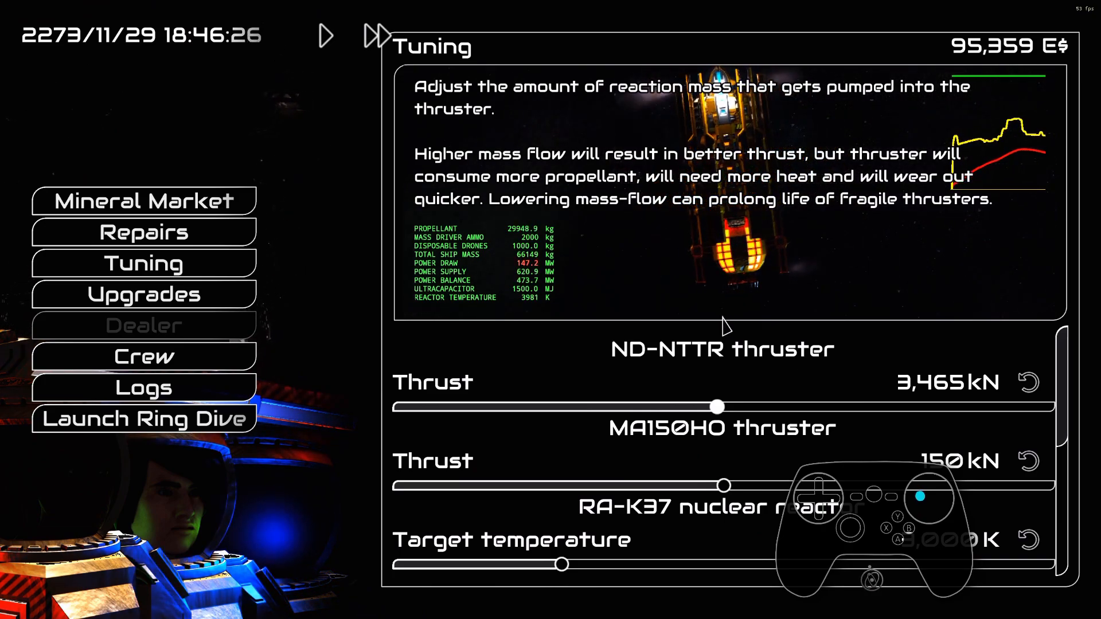
pyautogui.scroll(-3)
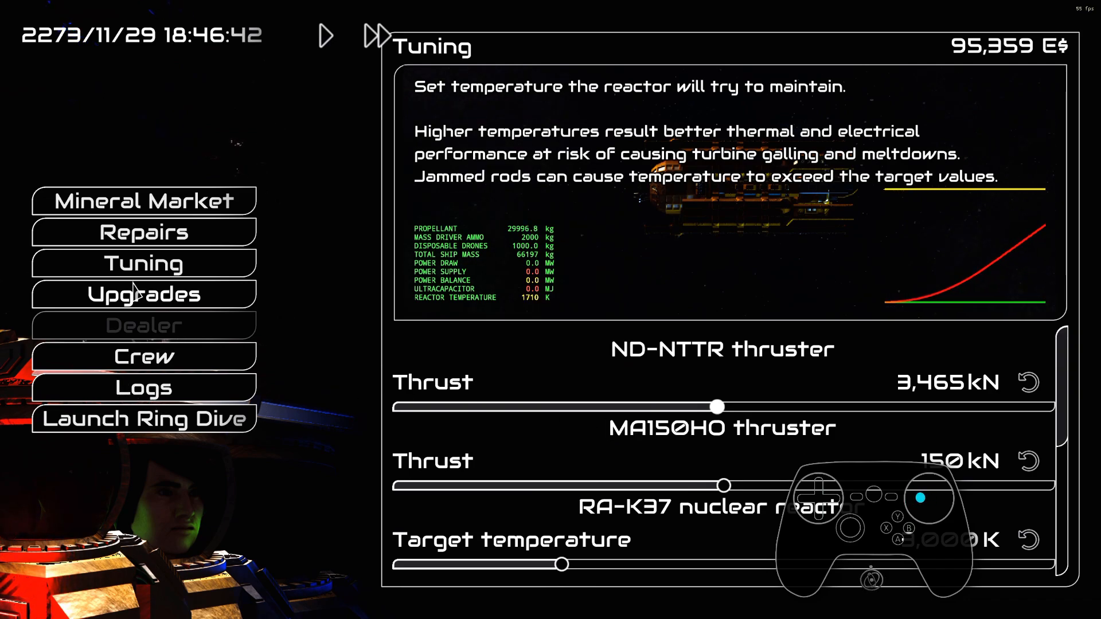
# Browse the Upgrades catalogue down to the EMD-14 mass driver and preview its details
pyautogui.click(143, 293)
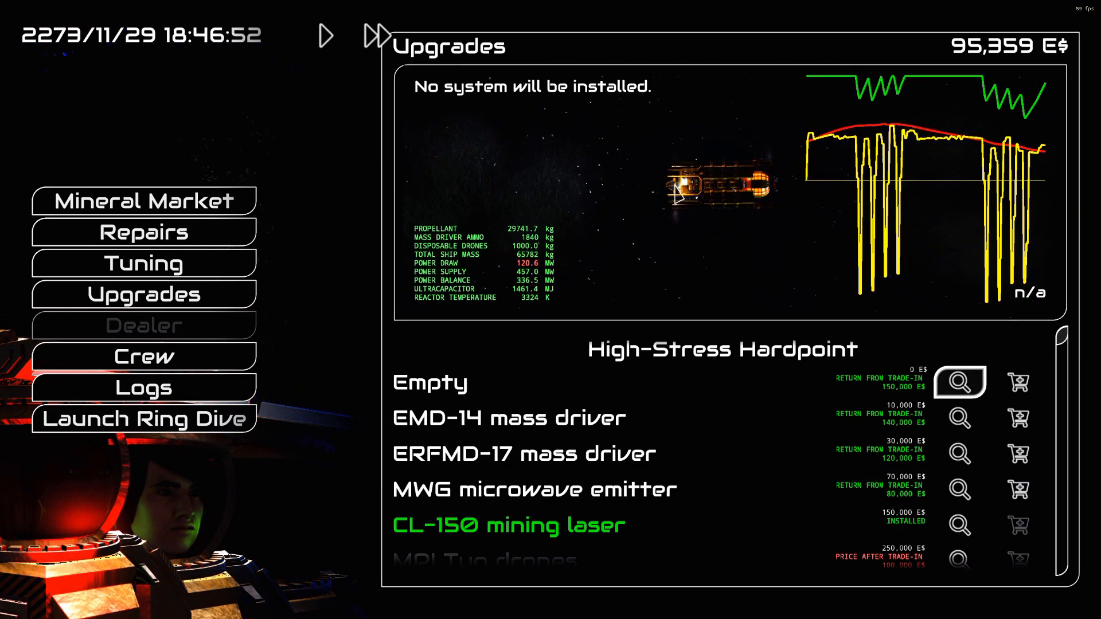
pyautogui.moveTo(715, 371)
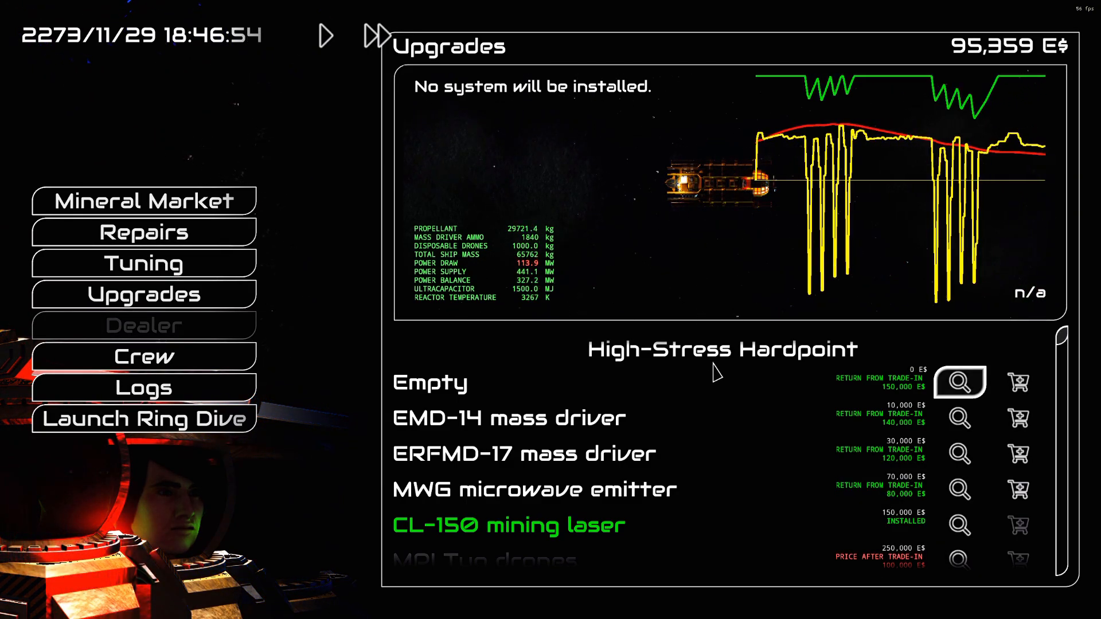
pyautogui.scroll(-3)
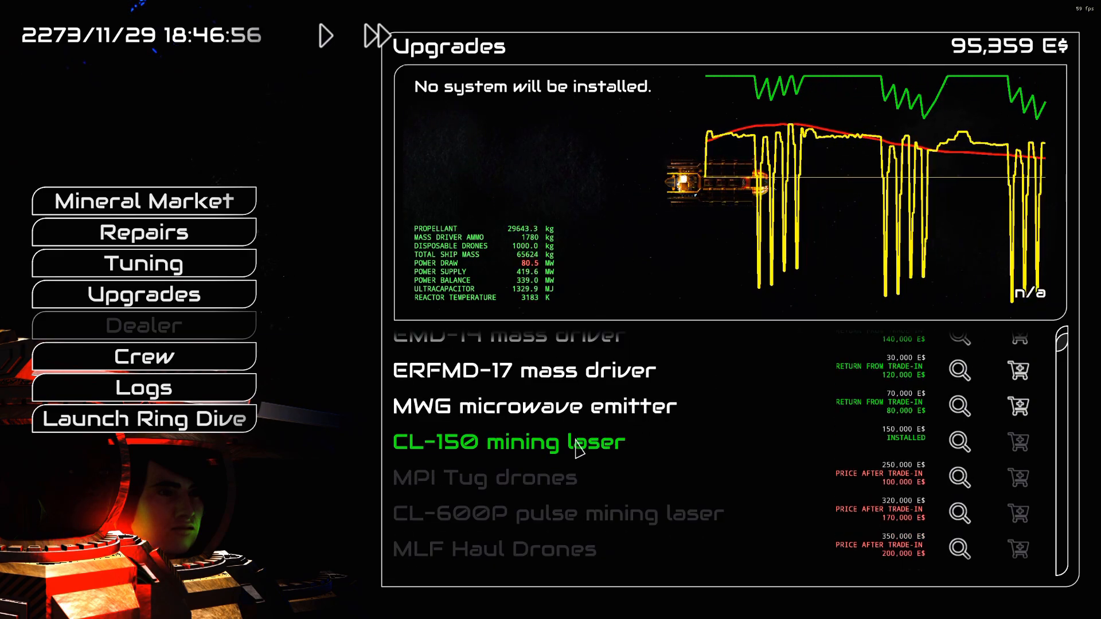
pyautogui.scroll(-3)
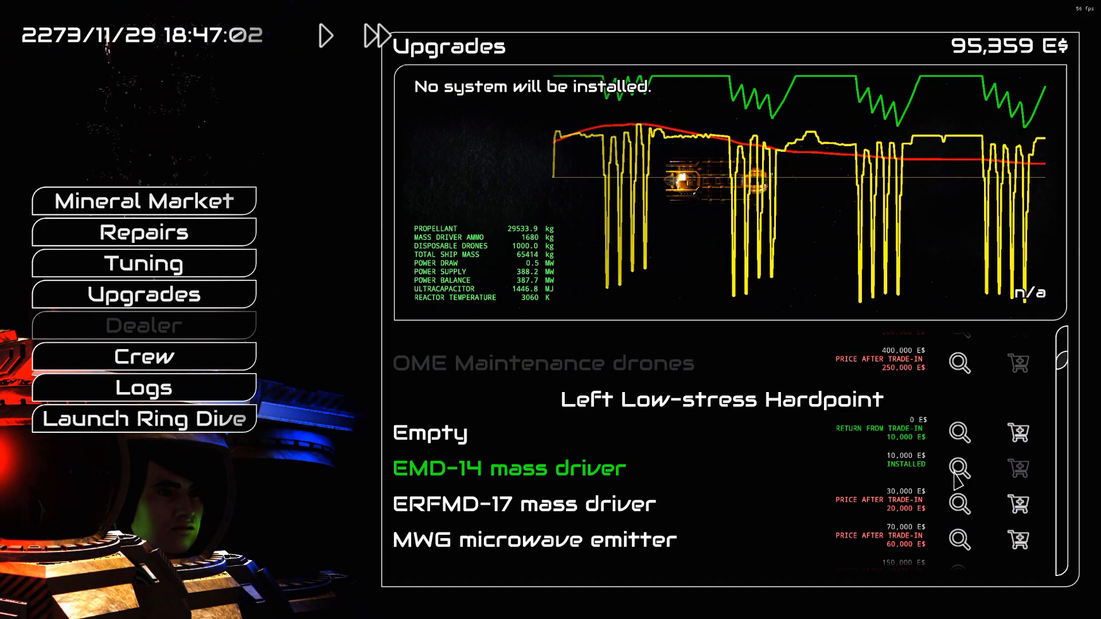
pyautogui.click(959, 469)
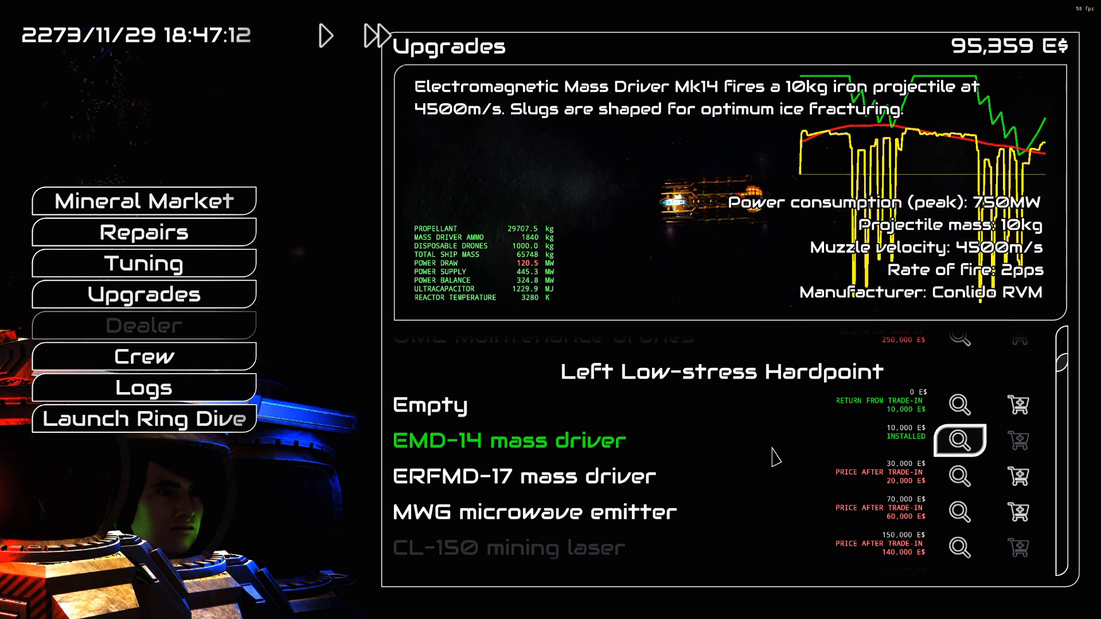
# Continue down the upgrades through Cargo Bay to Disposable Nanodrones storage
pyautogui.scroll(-3)
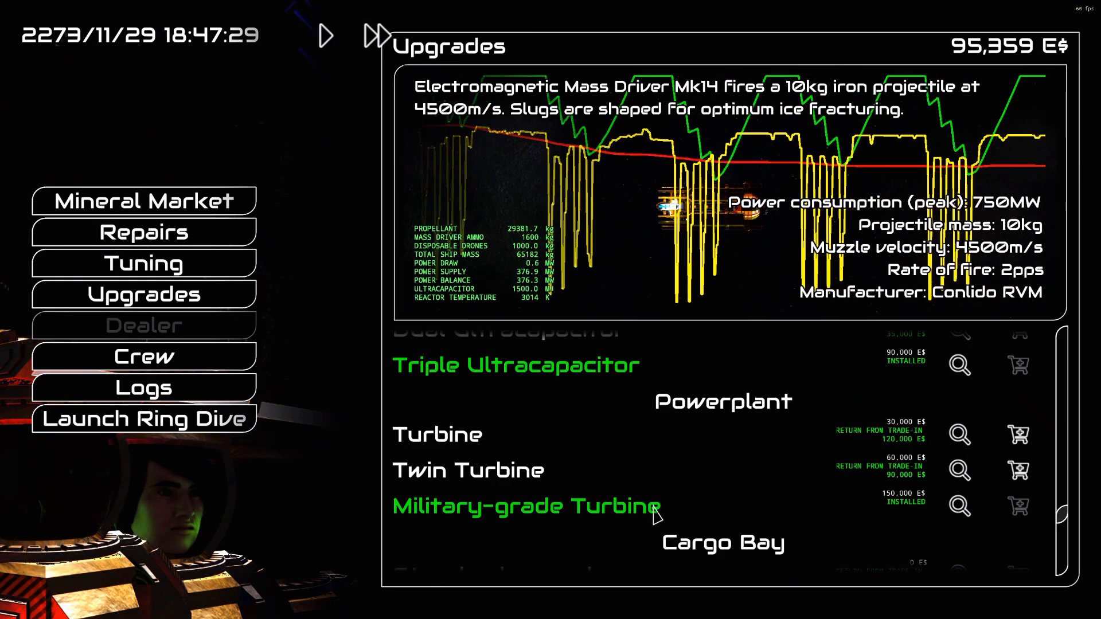
pyautogui.scroll(-3)
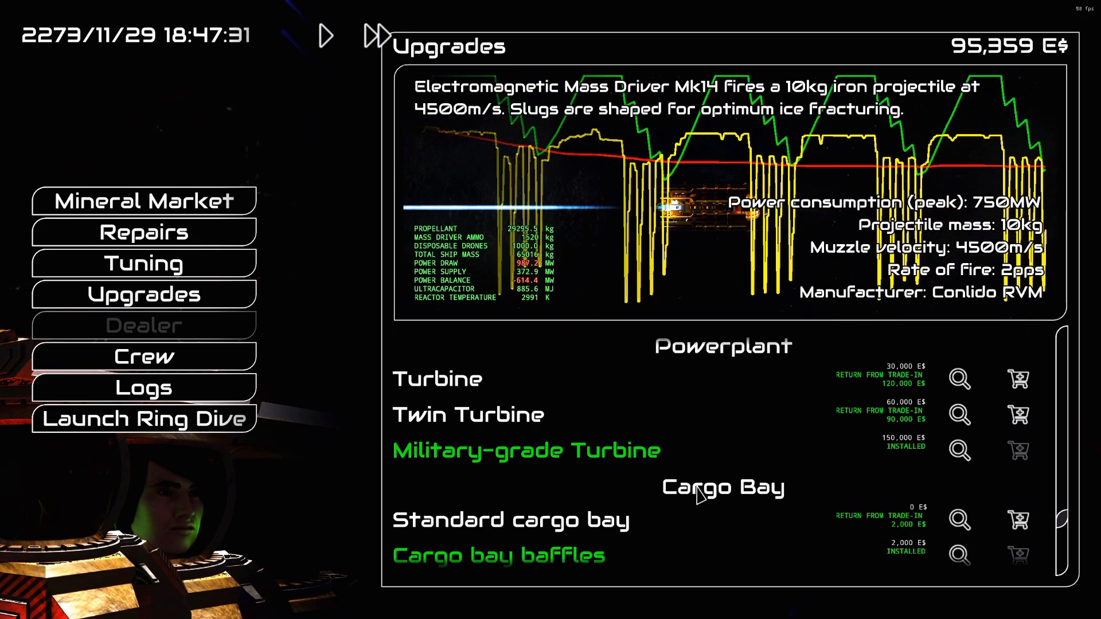
pyautogui.scroll(-3)
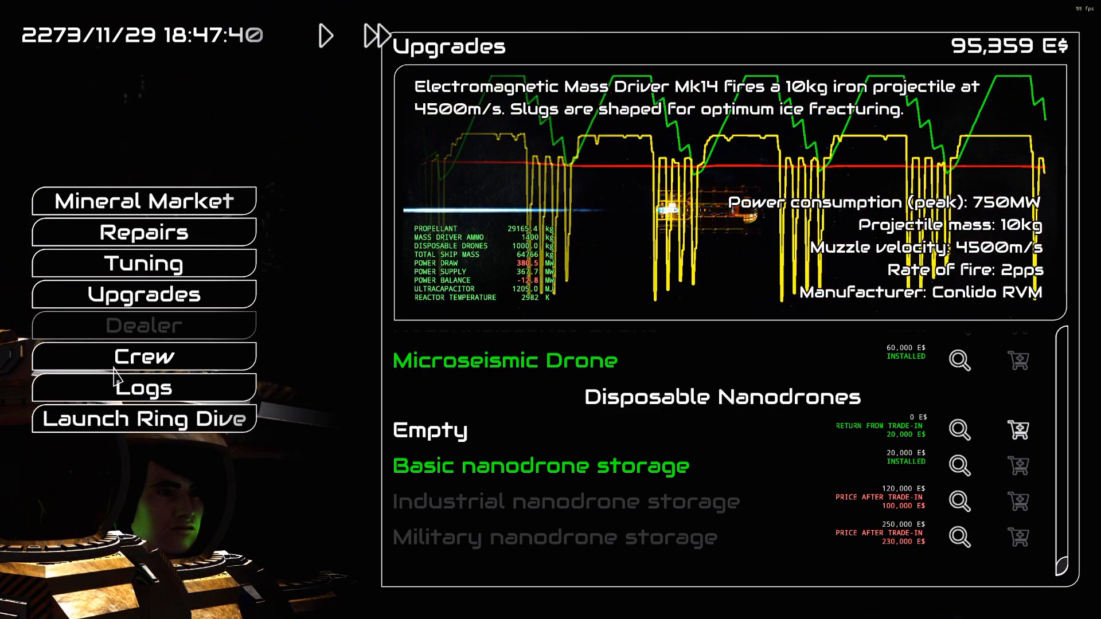
# Review the three-member crew roster and effects, then launch a new ring dive
pyautogui.click(142, 355)
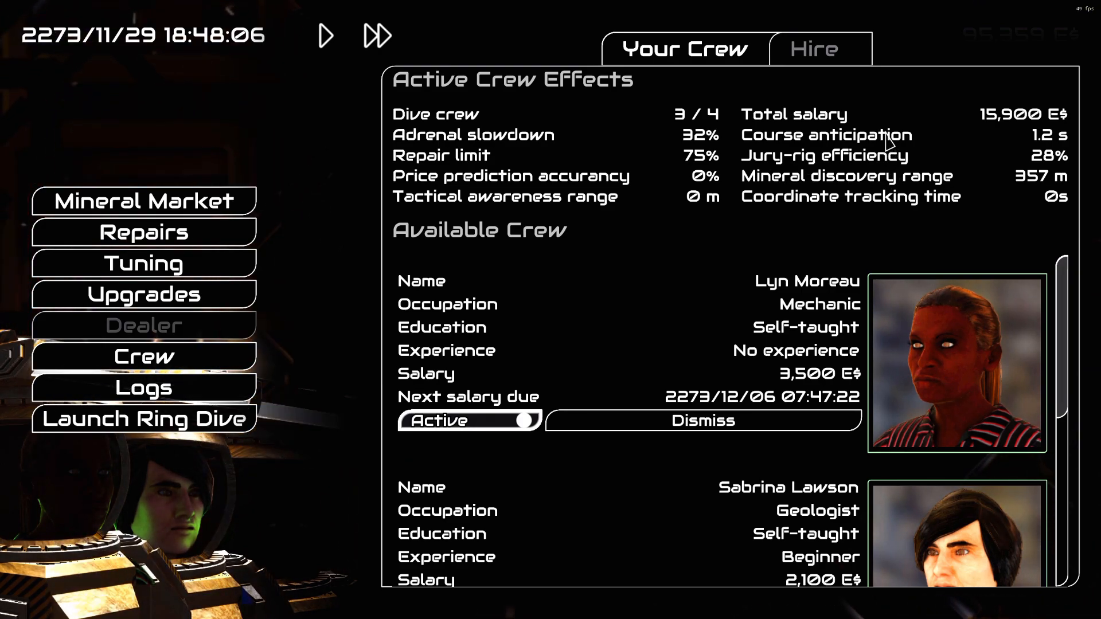
pyautogui.moveTo(750, 227)
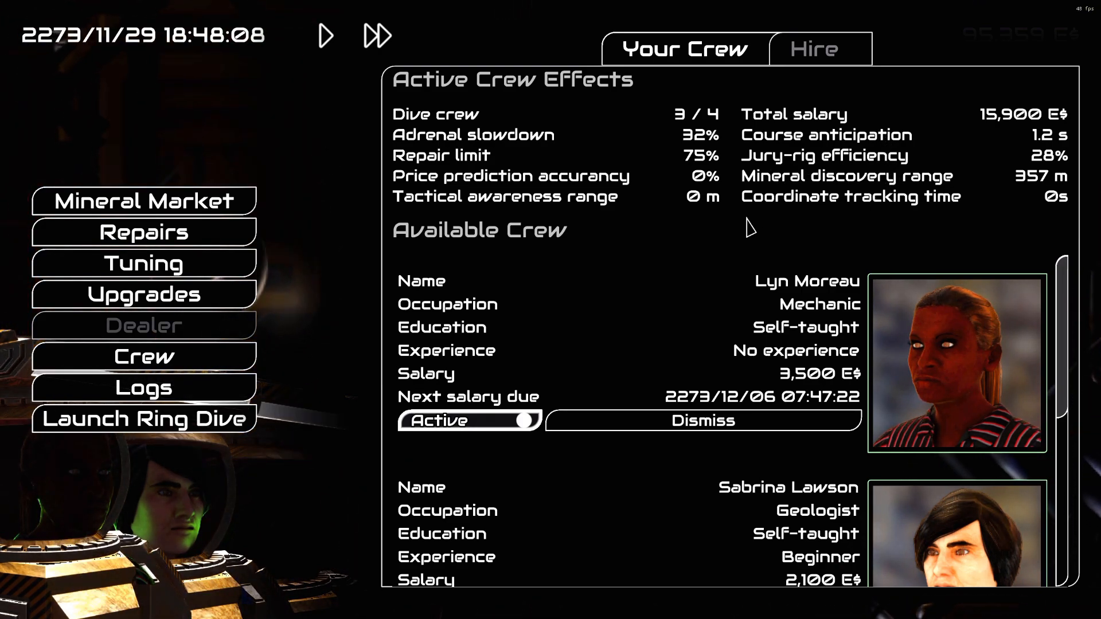
pyautogui.moveTo(672, 332)
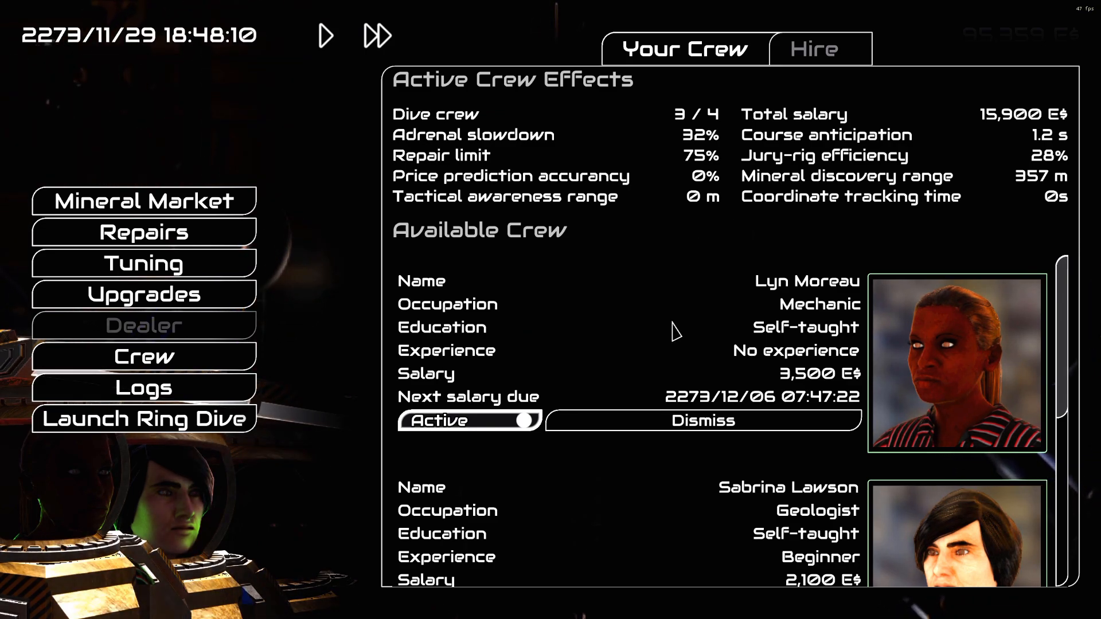
pyautogui.moveTo(765, 333)
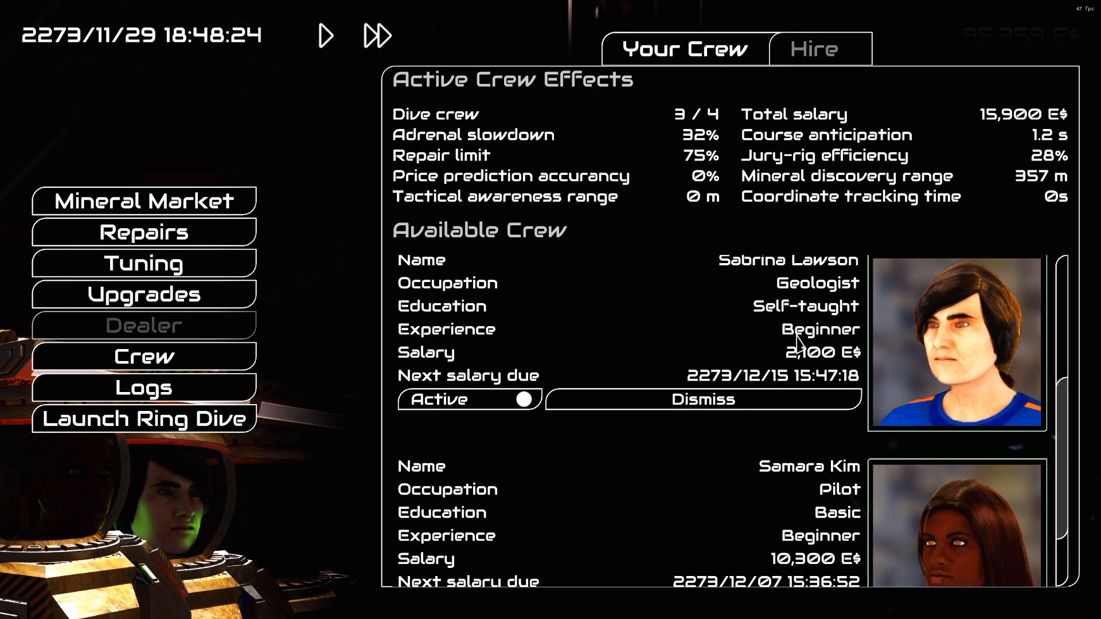
pyautogui.scroll(-3)
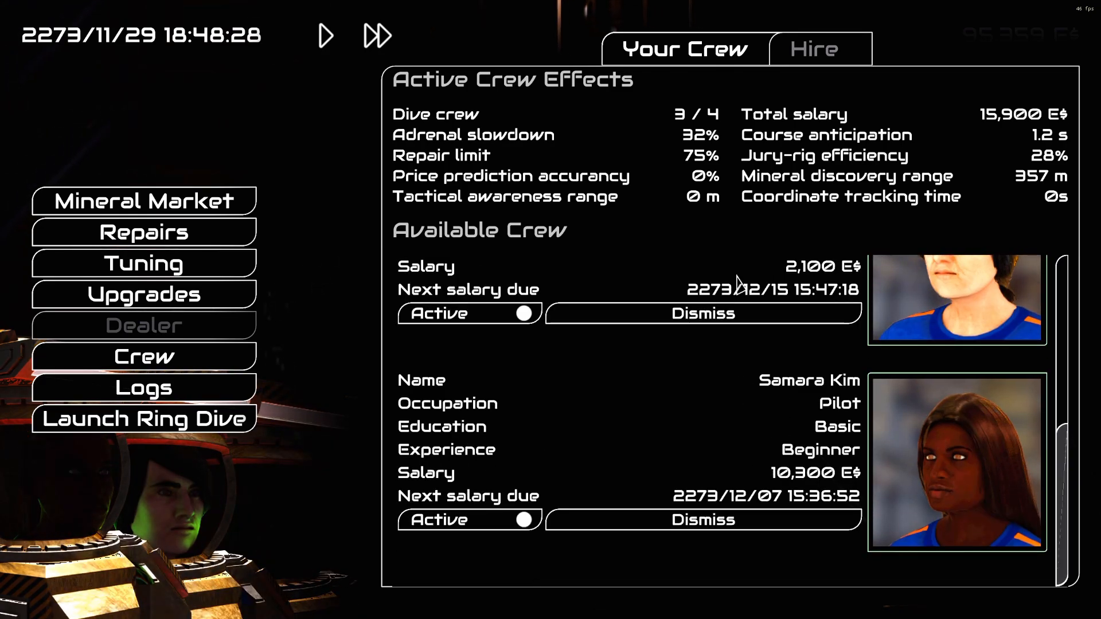
pyautogui.click(814, 49)
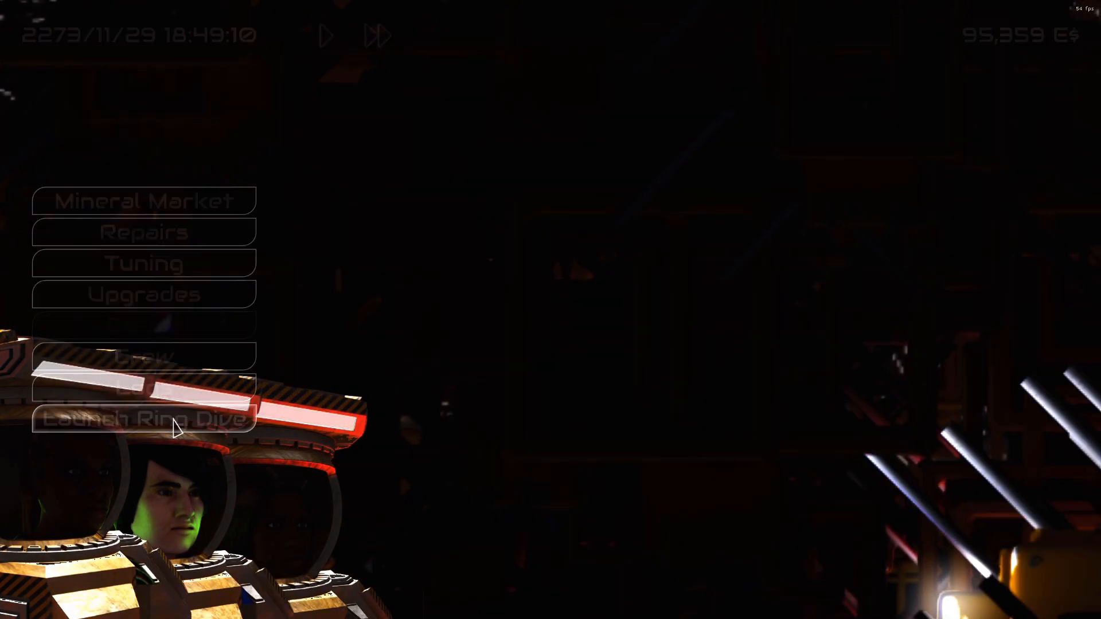
# Confirm the launch into the rings, then bring up the Steam Big Picture overlay
pyautogui.click(142, 419)
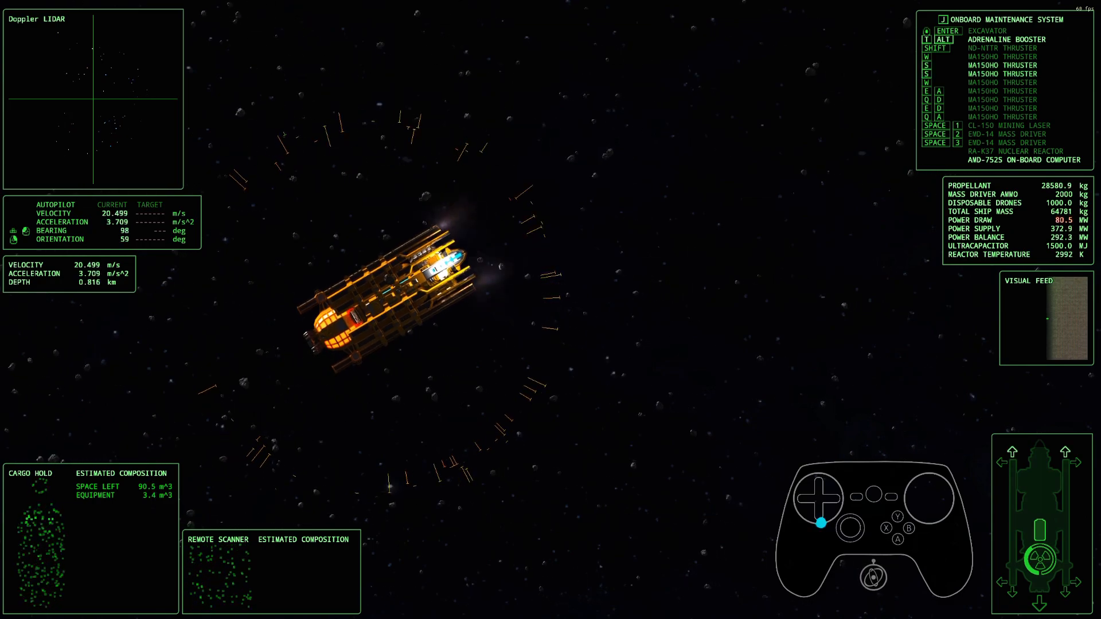
pyautogui.press('Escape')
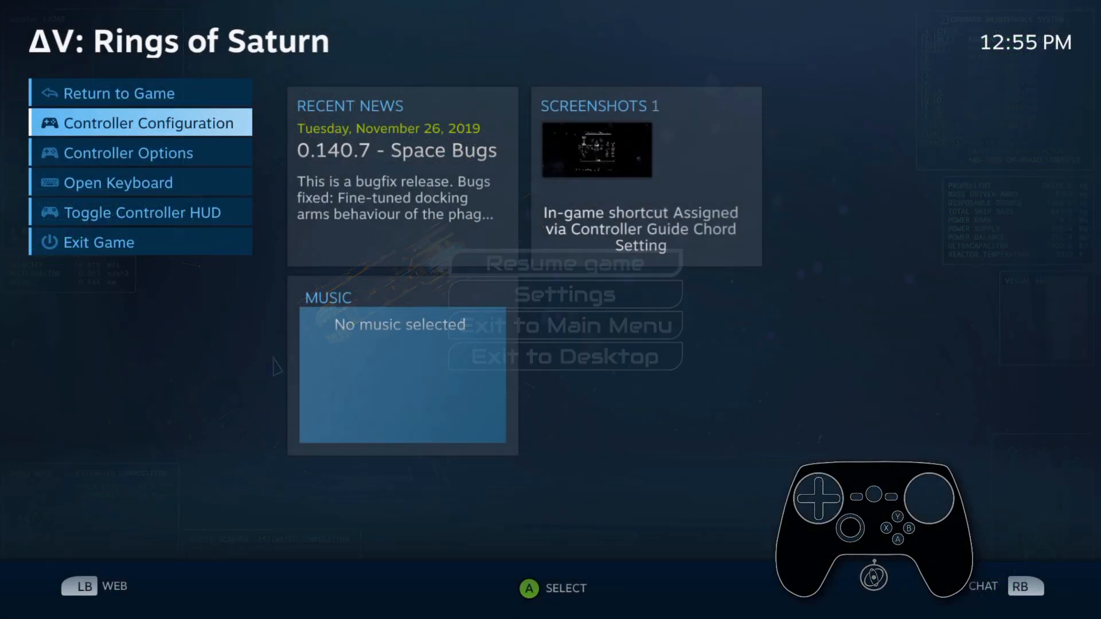
# Review the Dual Pad controller layout's left and right trackpad bindings, then return to the game
pyautogui.click(140, 122)
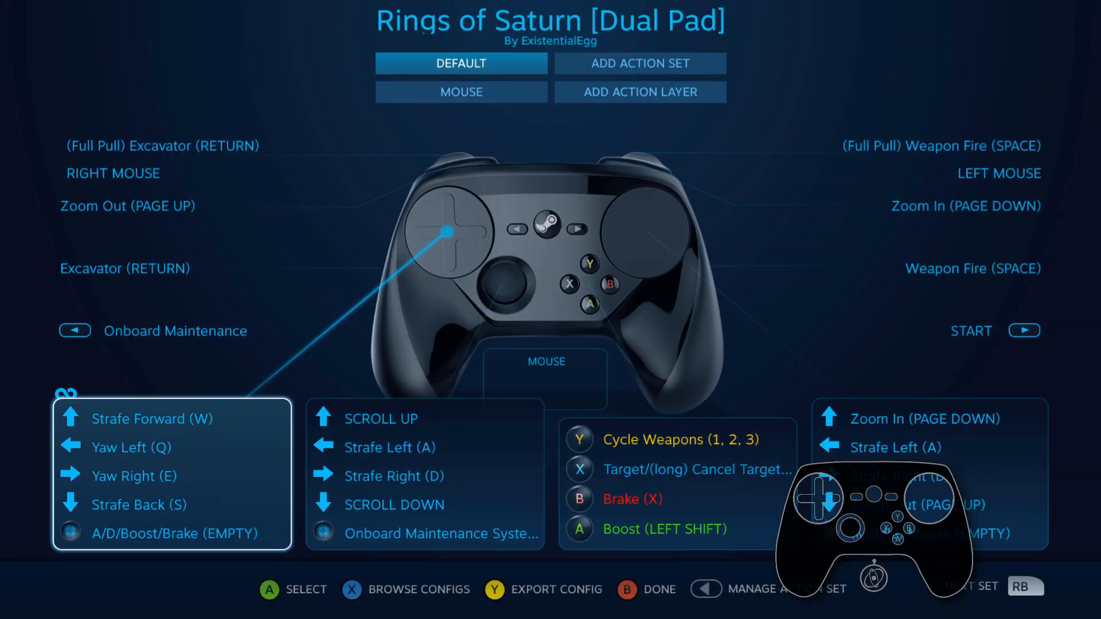
pyautogui.click(519, 284)
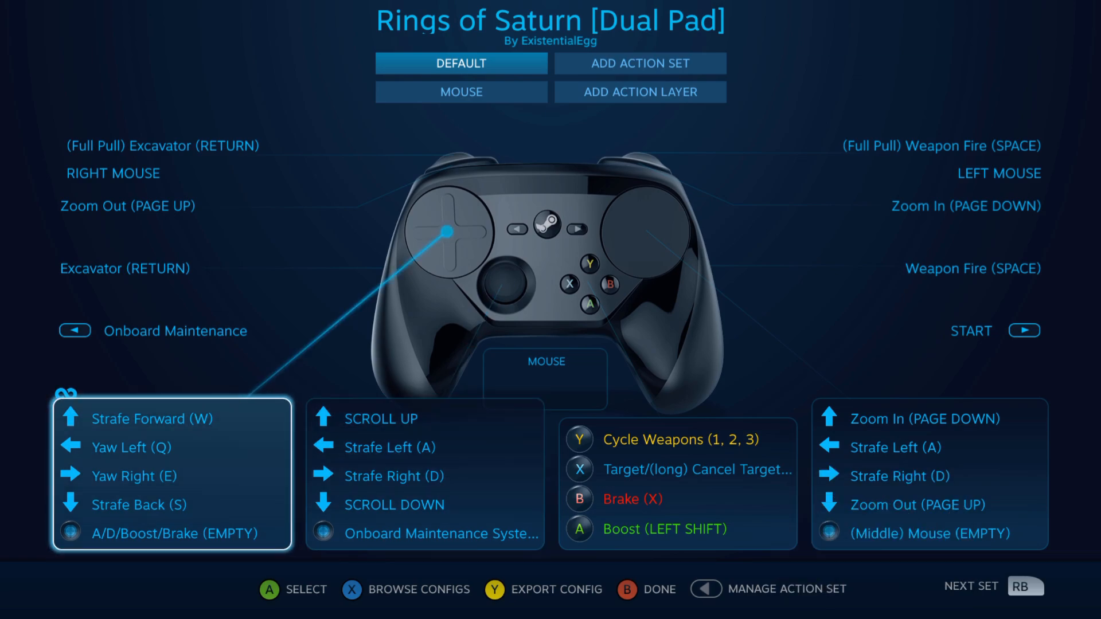
pyautogui.click(661, 231)
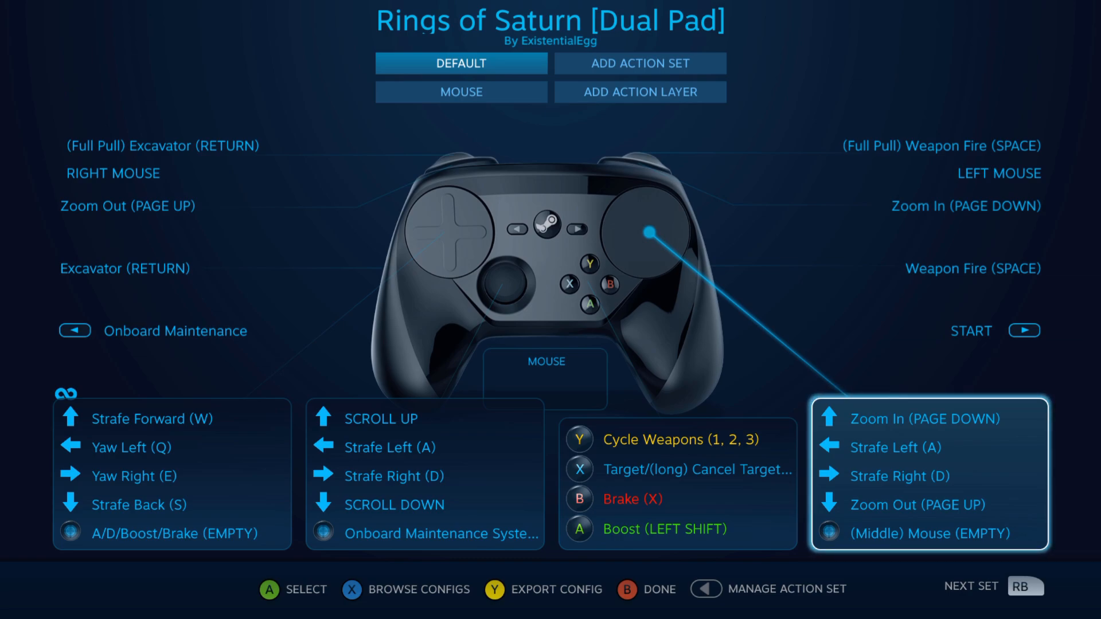
pyautogui.click(461, 91)
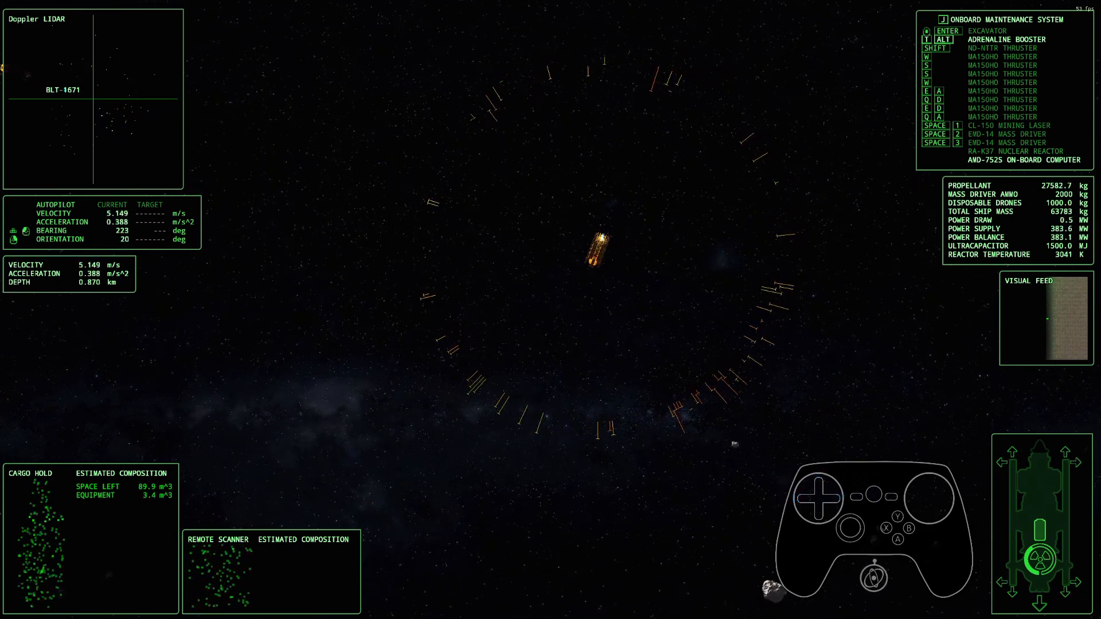
pyautogui.press('w')
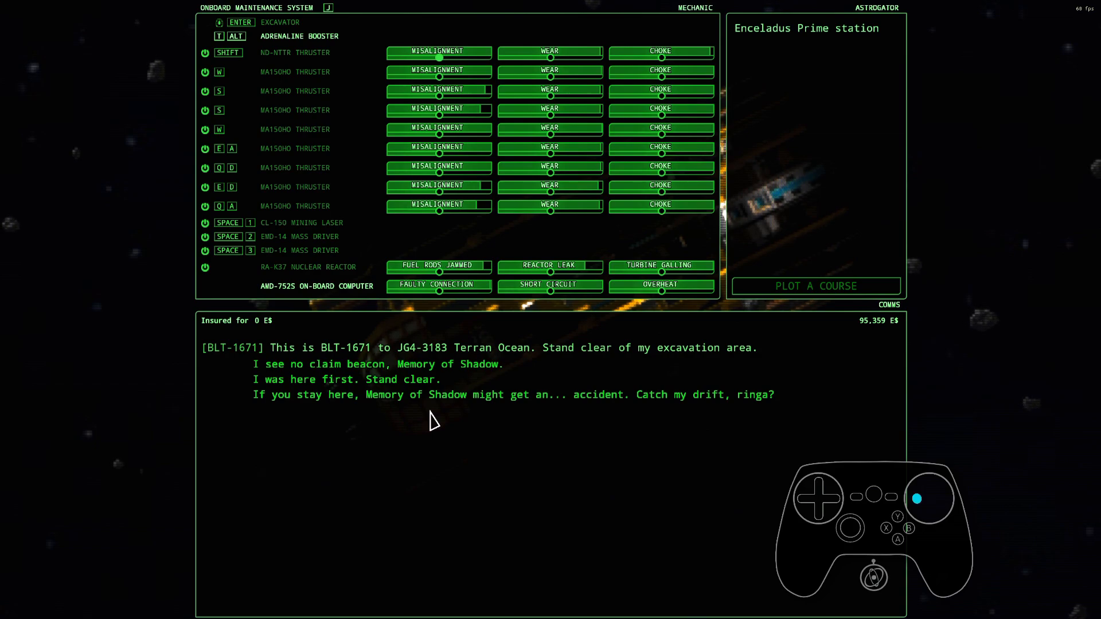
pyautogui.moveTo(510, 413)
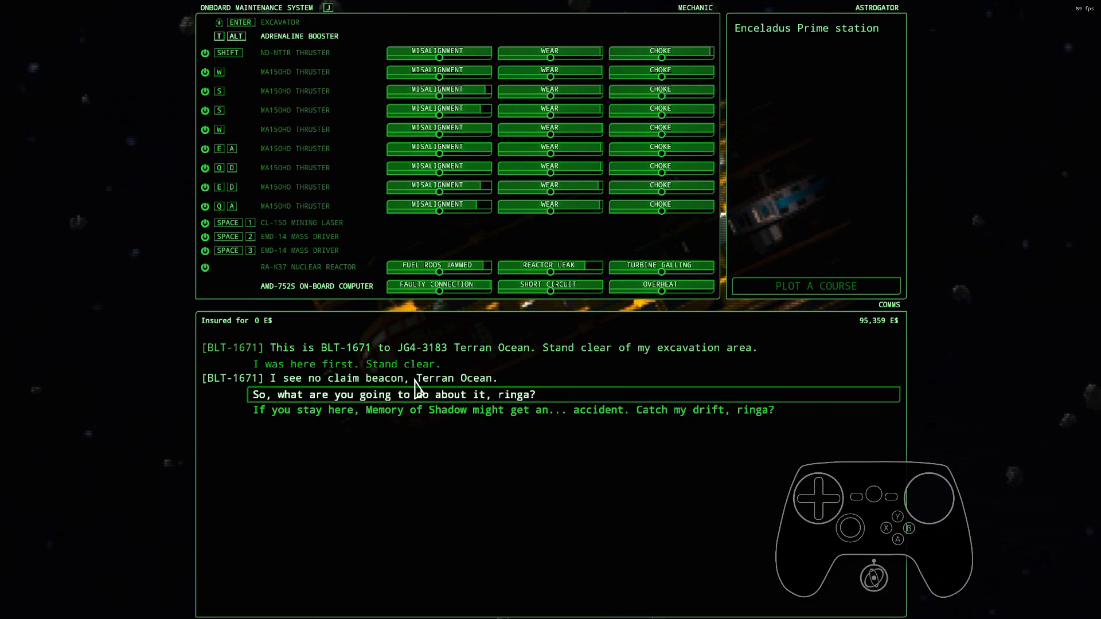
pyautogui.moveTo(439, 489)
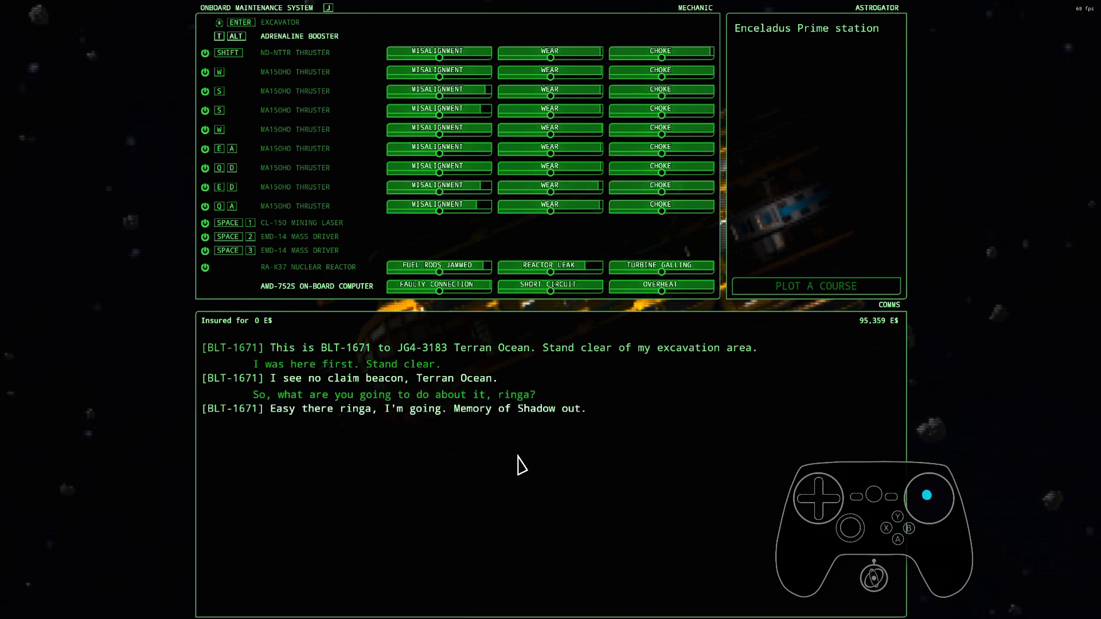
pyautogui.moveTo(515, 453)
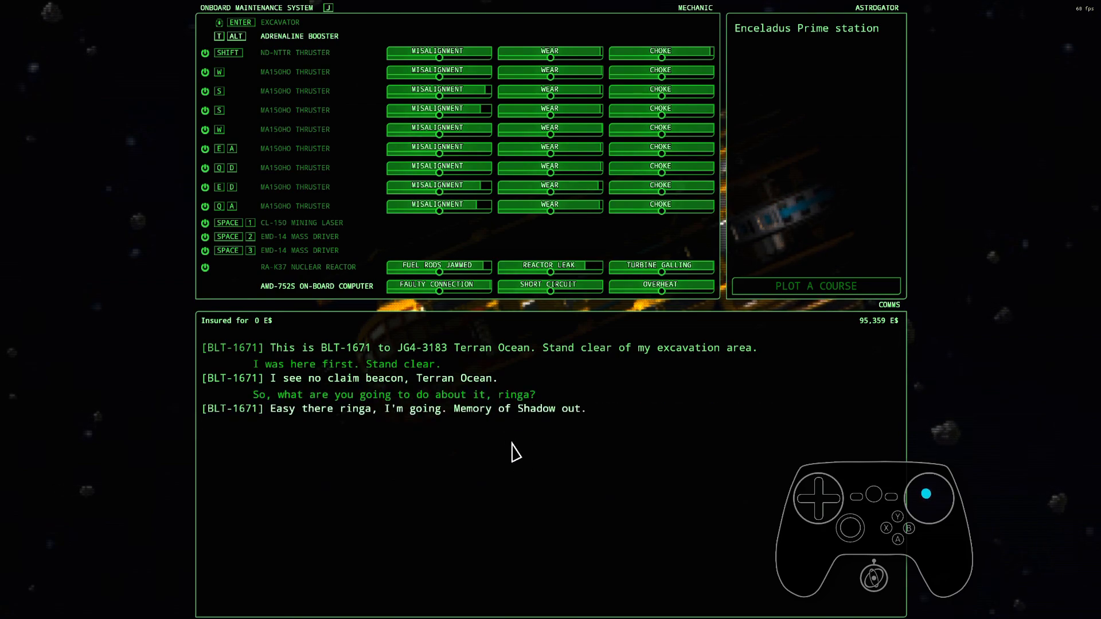